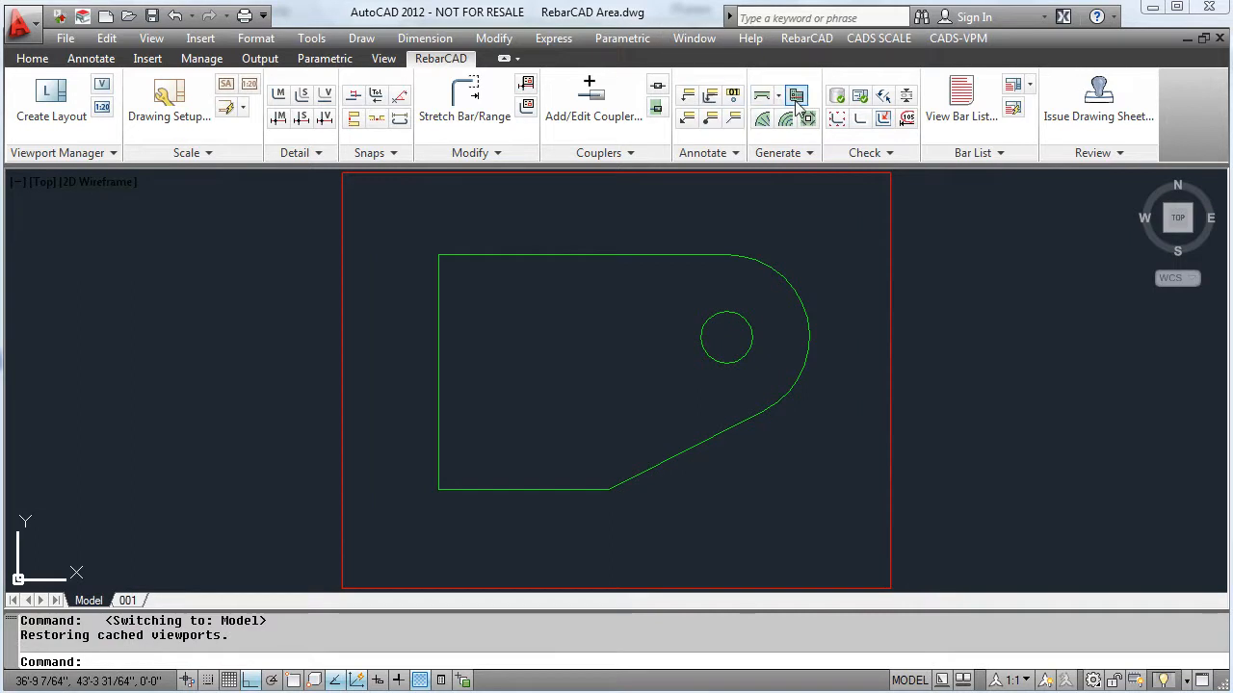
- Start Area Detailer with the slab polyline as outer boundary and the circle as an opening
left_click(795, 94)
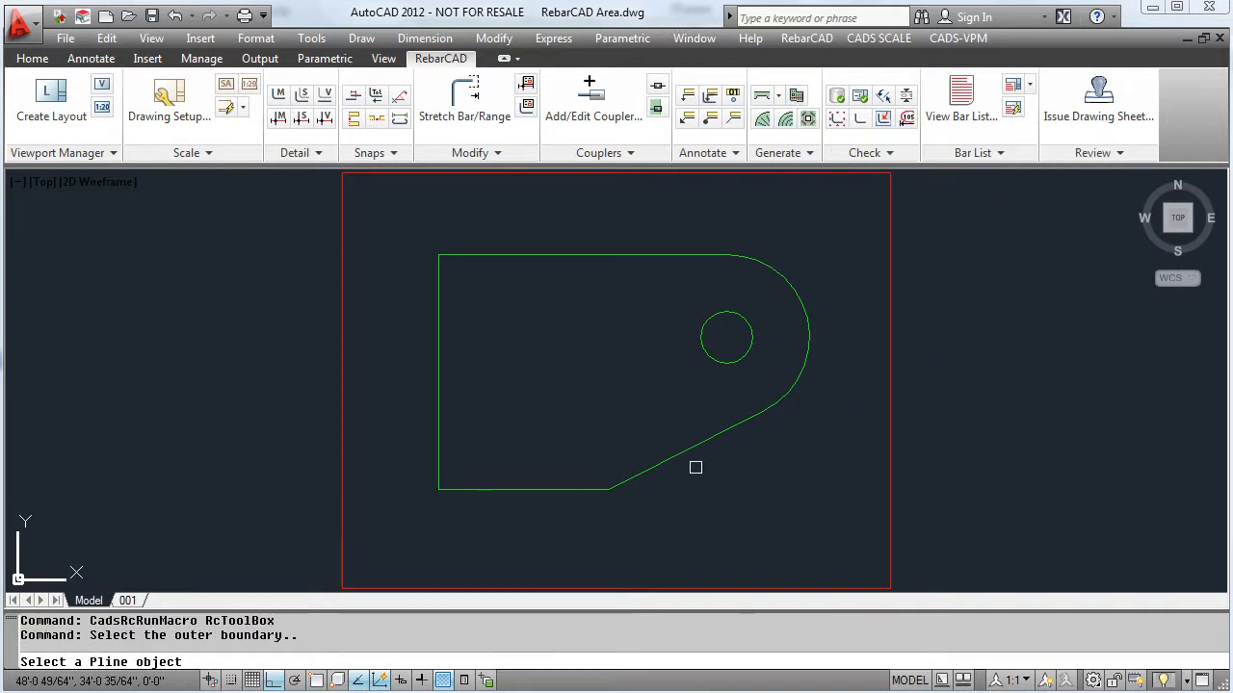
left_click(696, 467)
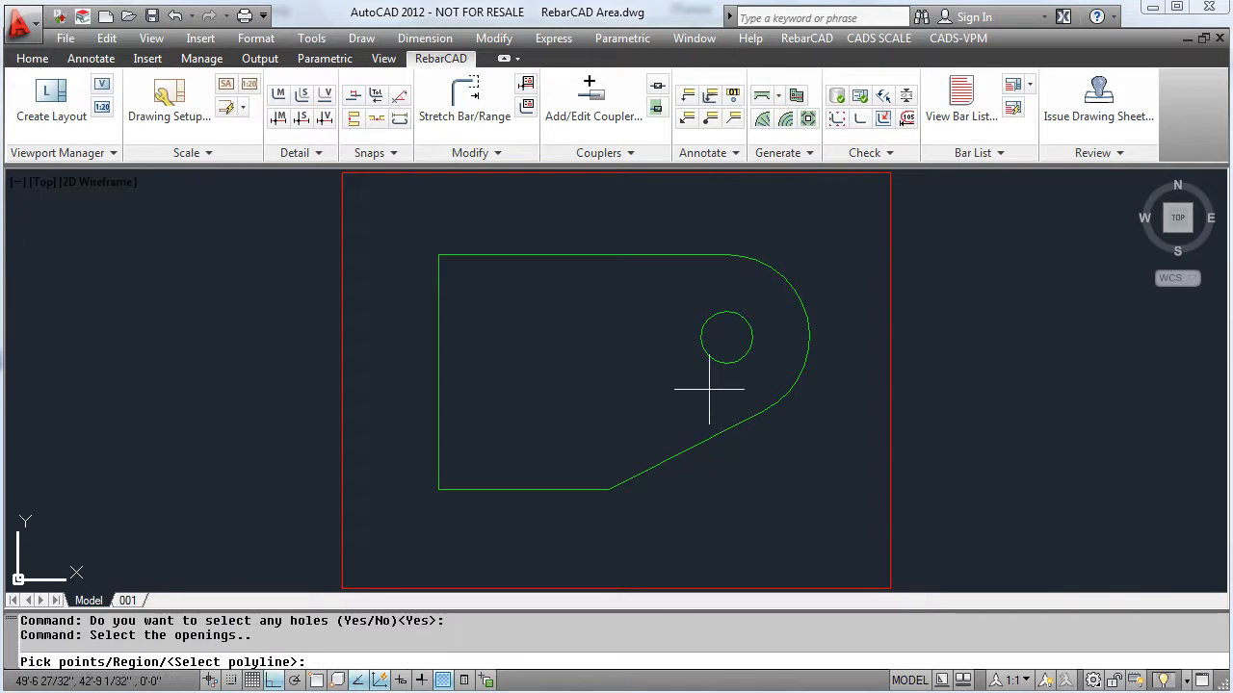
left_click(716, 357)
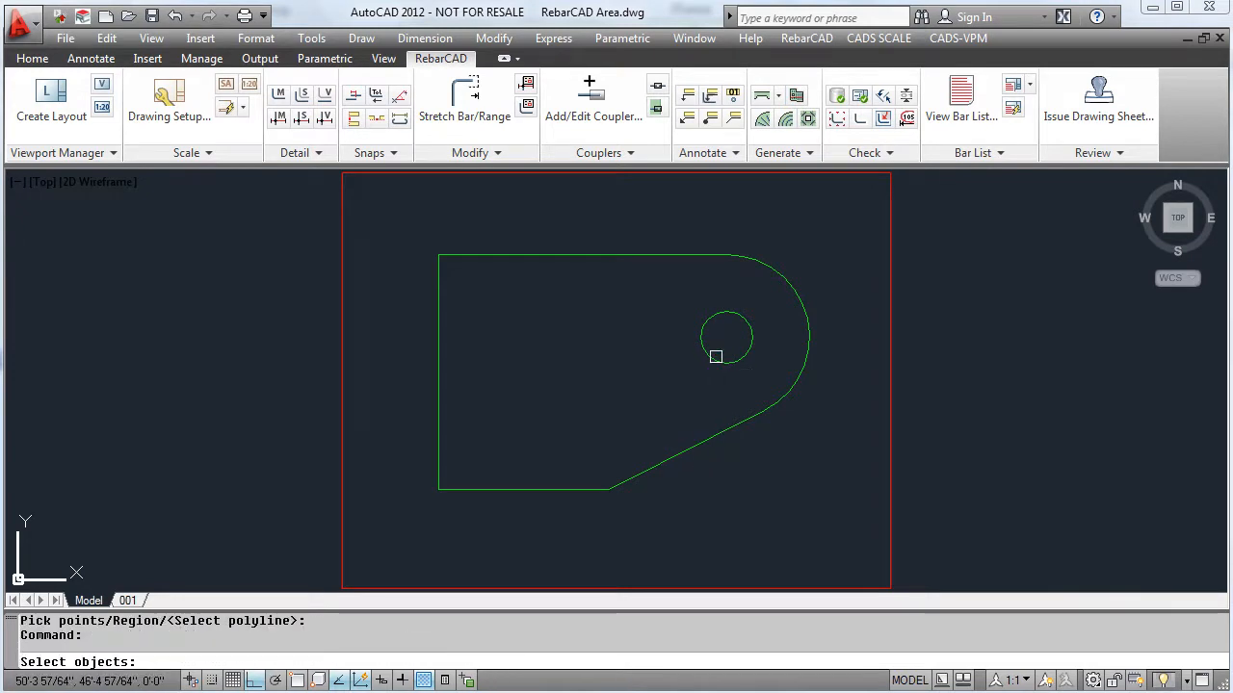
left_click(718, 358)
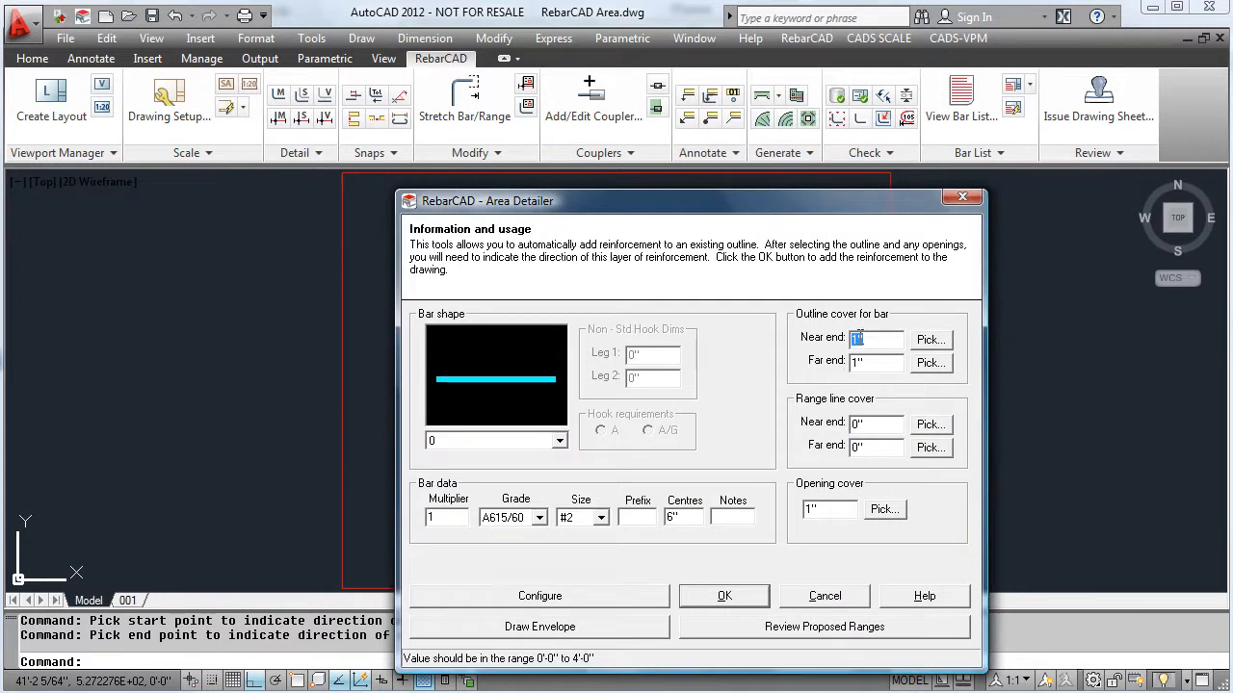
- Set the near-end outline cover and the opening cover to 3 inches in the Area Detailer
left_click(869, 359)
type("3")
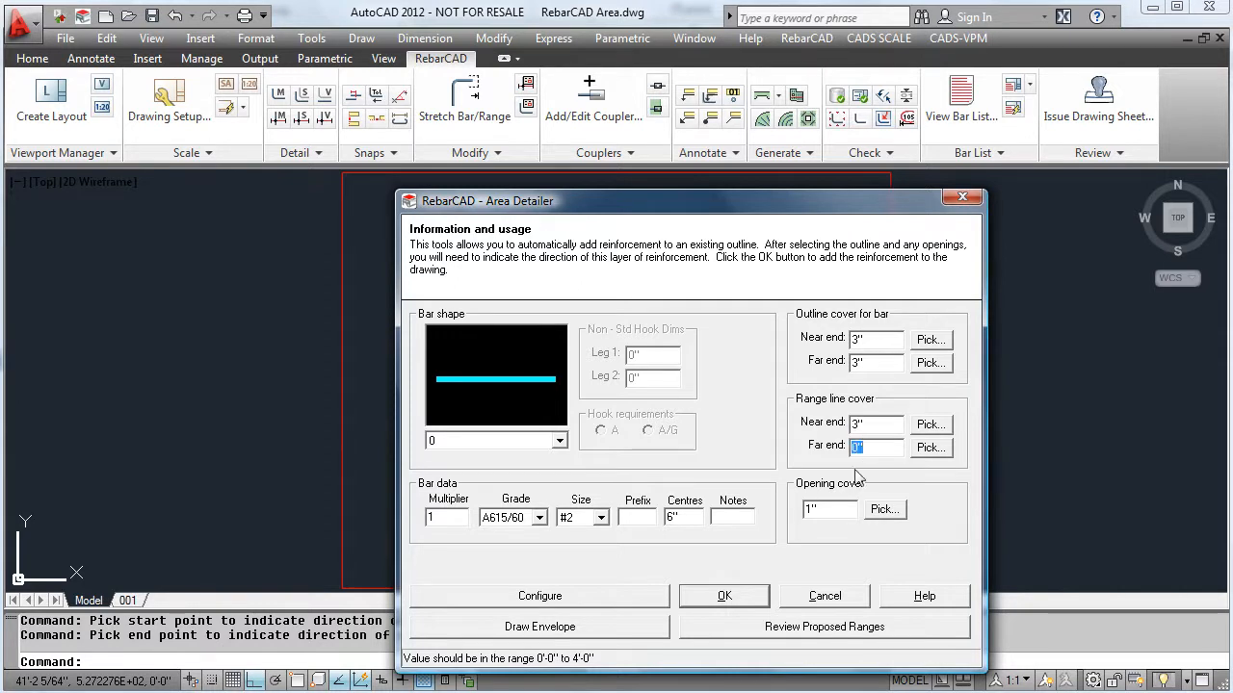
left_click(826, 510)
type("3")
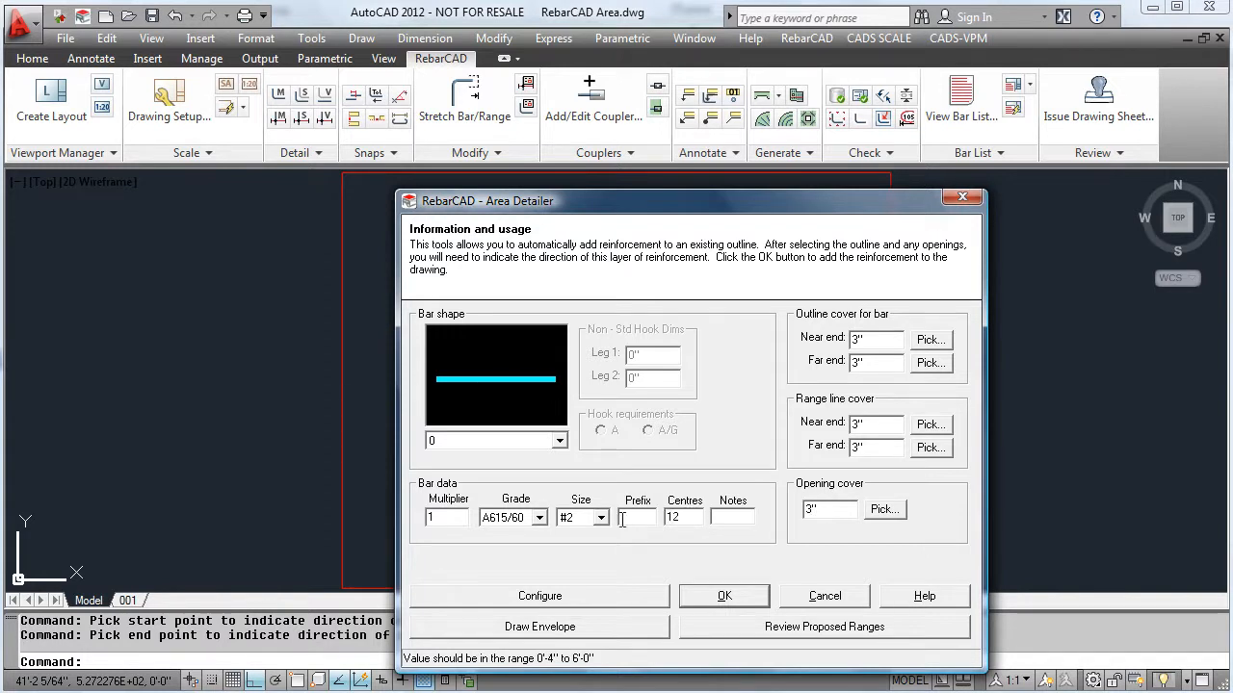
left_click(598, 517)
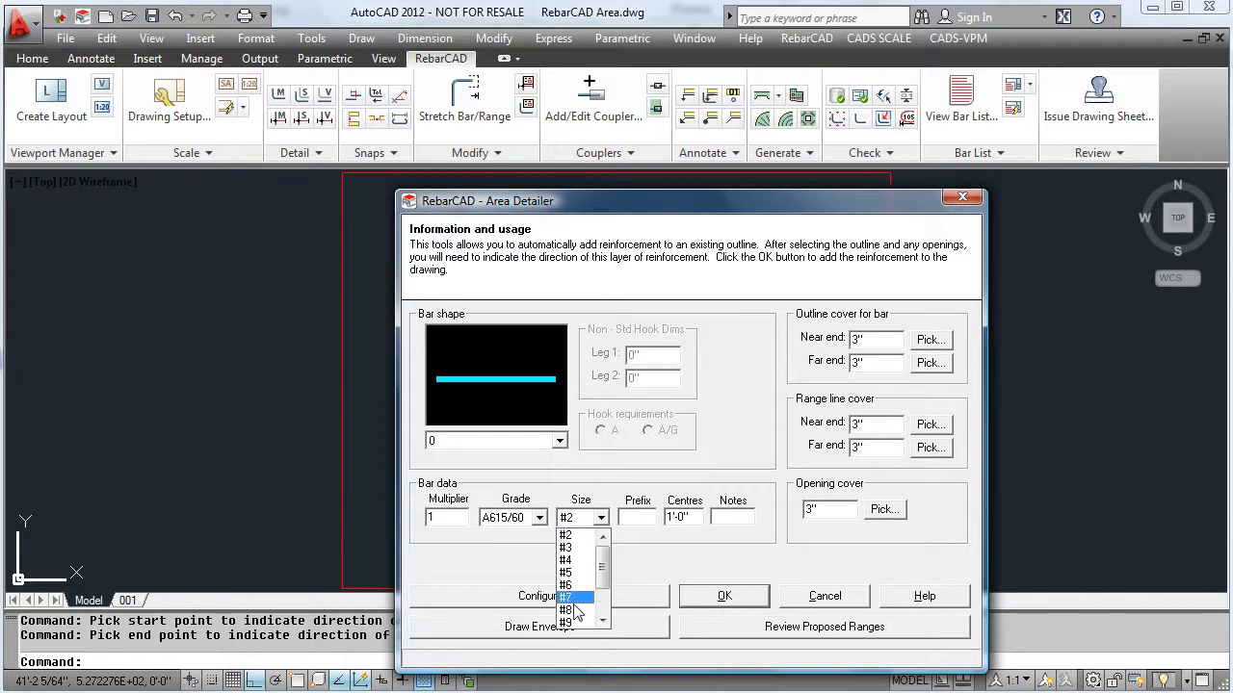
left_click(566, 610)
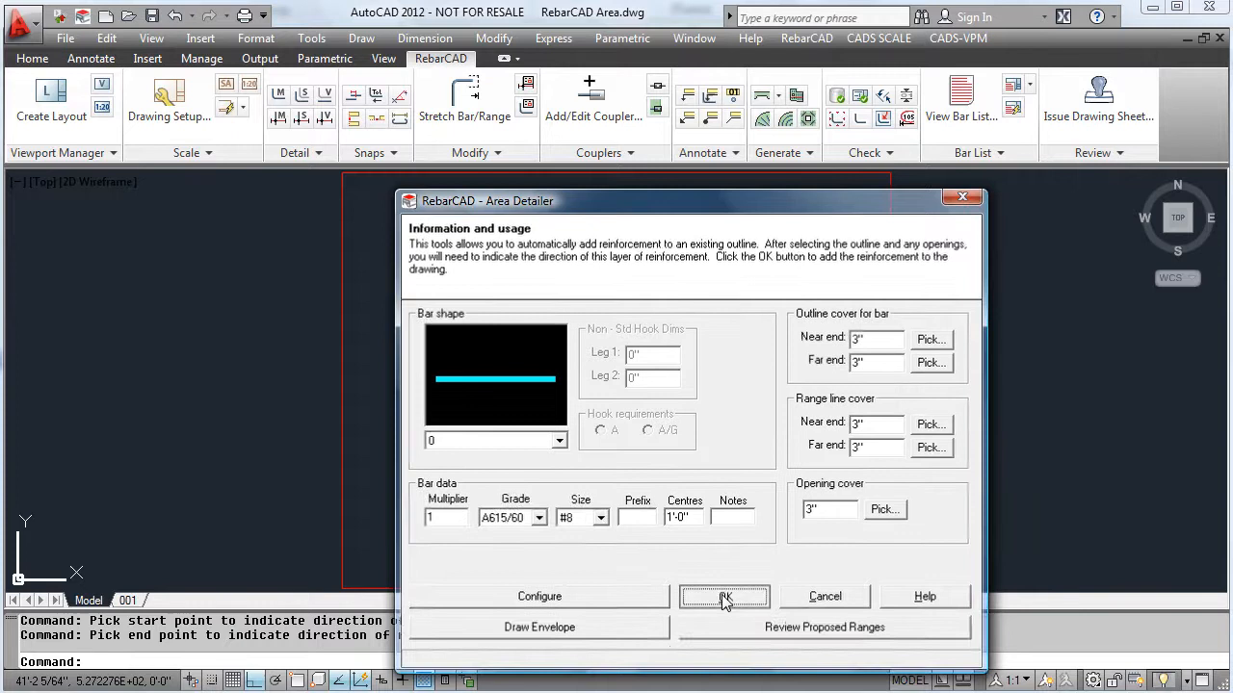
left_click(724, 596)
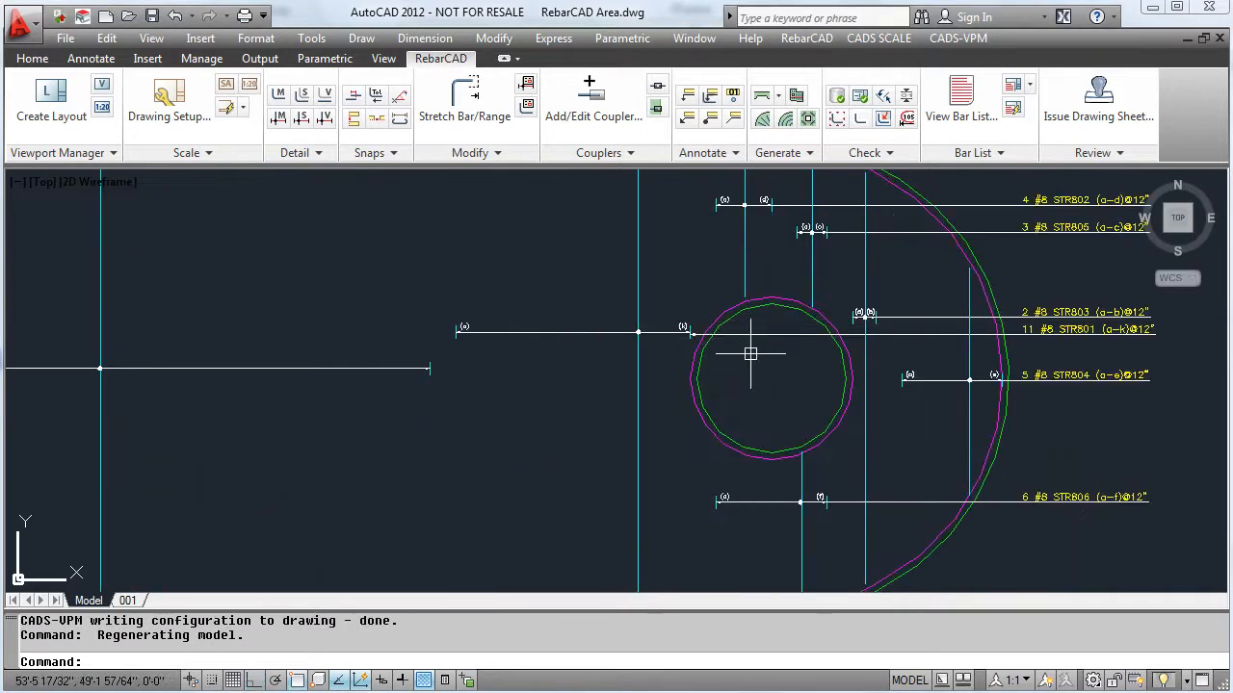
mouse_move(608, 349)
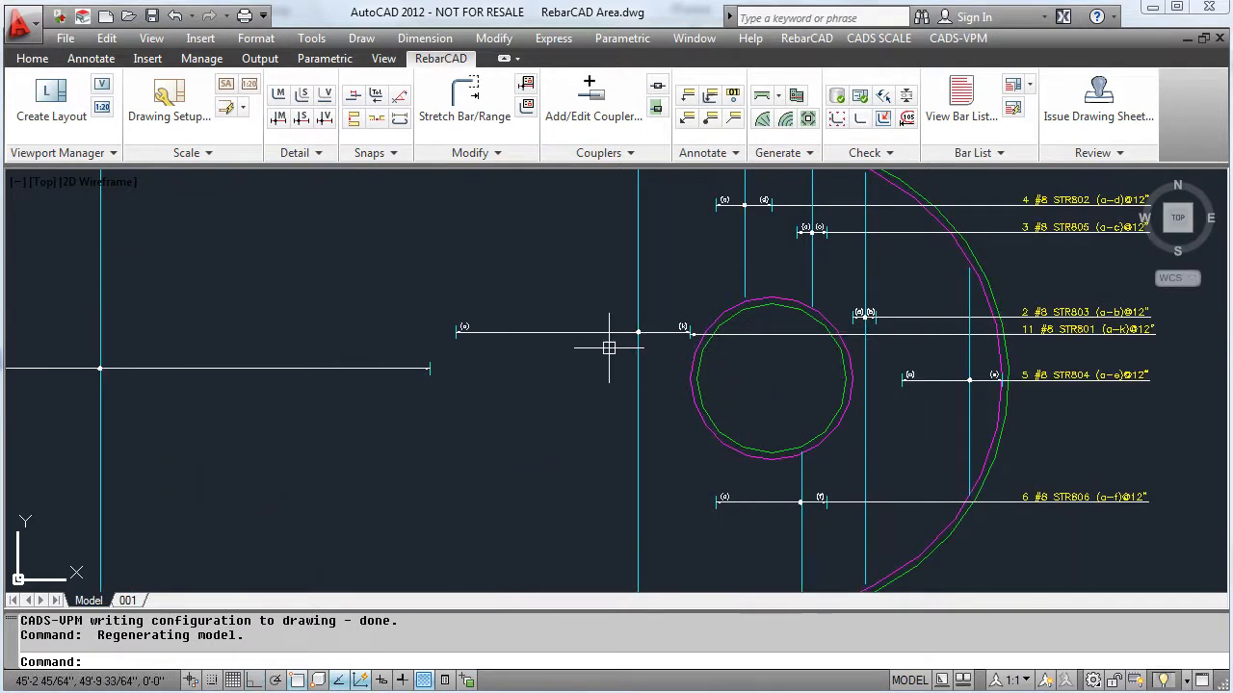